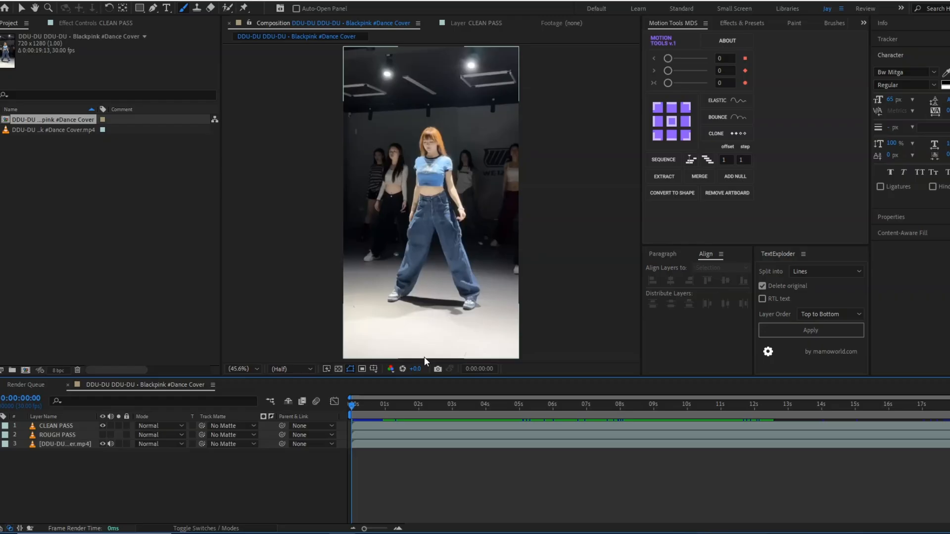
- Move the playhead to about 0:00:02:06 where green strokes extend from the dancer's arms
left_click(435, 405)
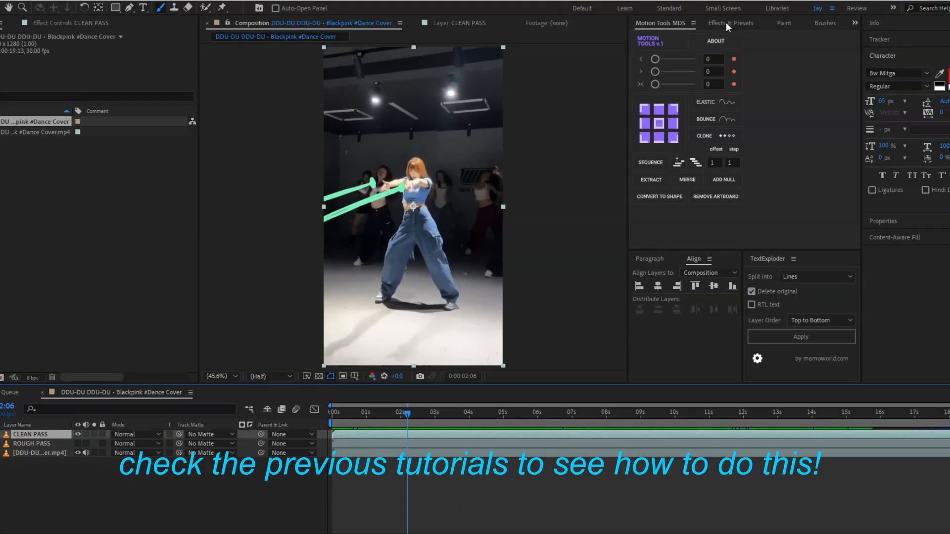
- Search the Effects & Presets library for 'fill' to list the Fill generator
left_click(717, 23)
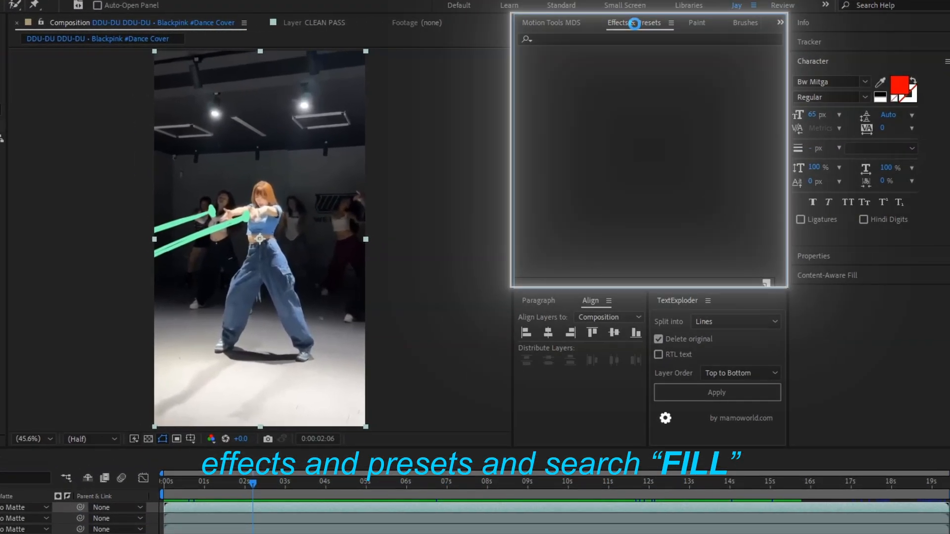
left_click(635, 22)
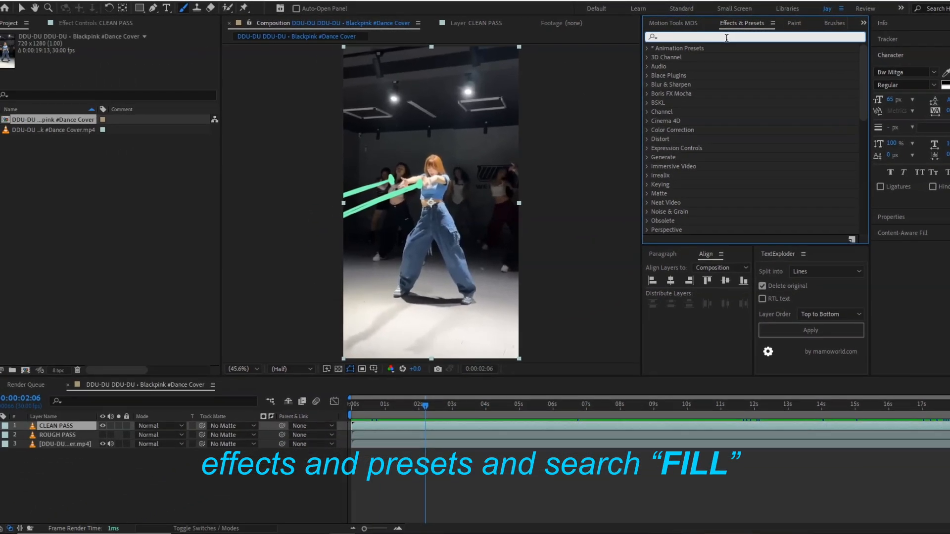
type("f")
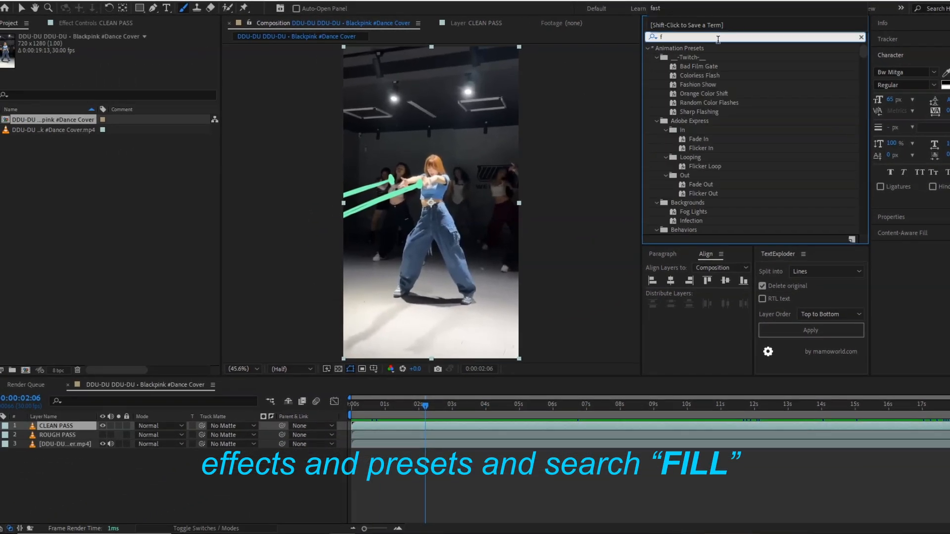
type("ill")
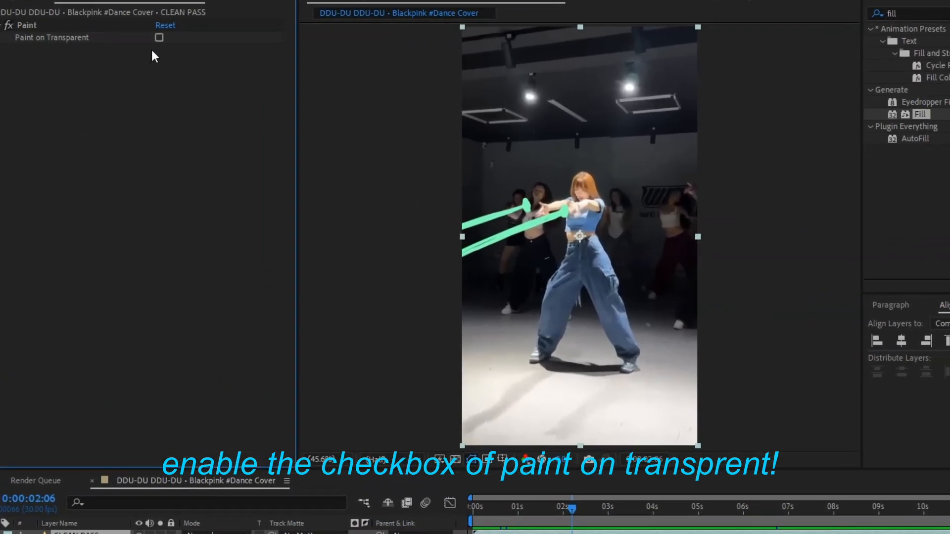
- Enable Paint on Transparent on CLEAN PASS and apply Fill, turning the strokes red
left_click(160, 36)
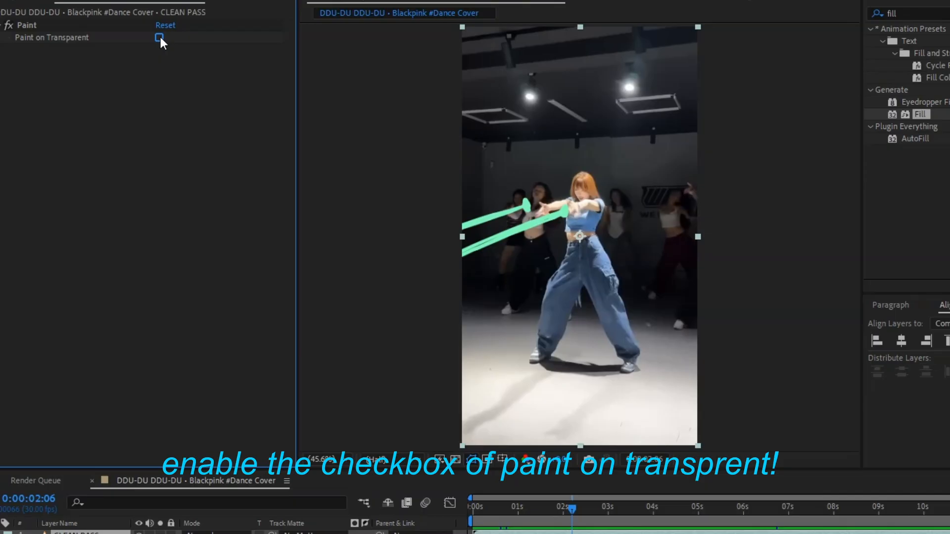
left_click(158, 38)
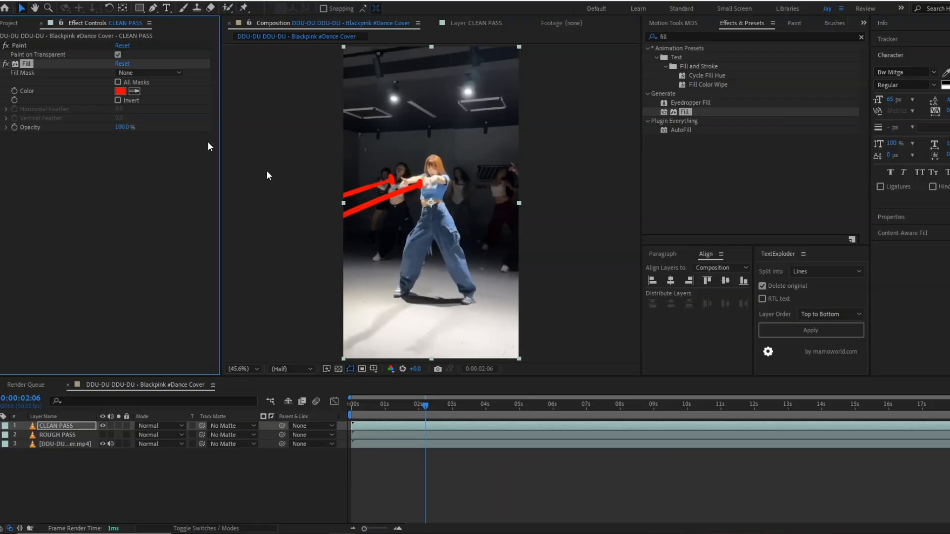
- Change the Fill colour to bright blue 03BBFF so the CLEAN PASS strokes turn blue
left_click(120, 91)
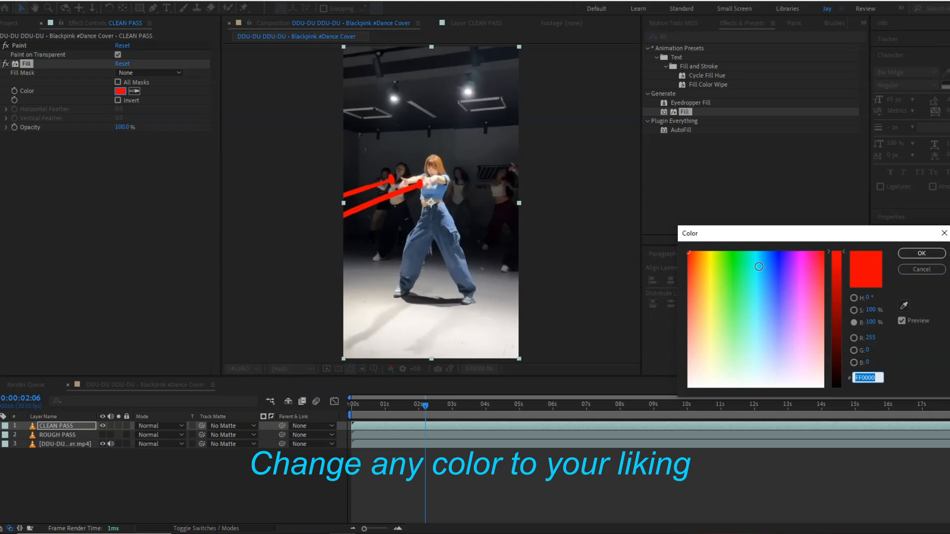
left_click(749, 254)
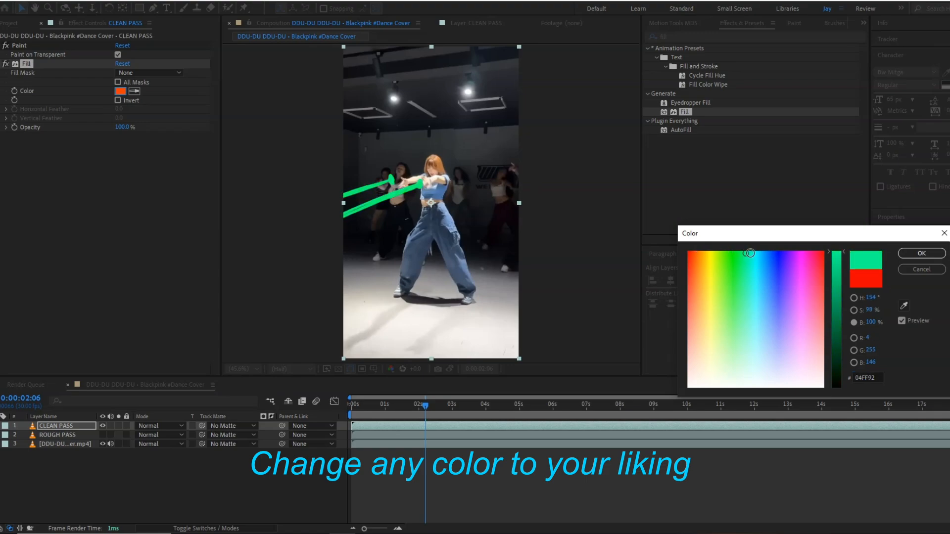
left_click(747, 254)
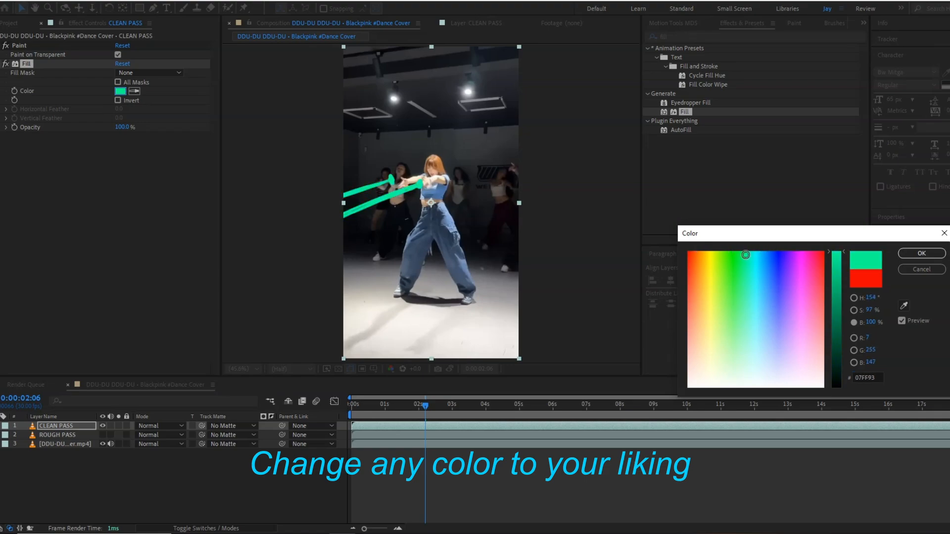
left_click(762, 252)
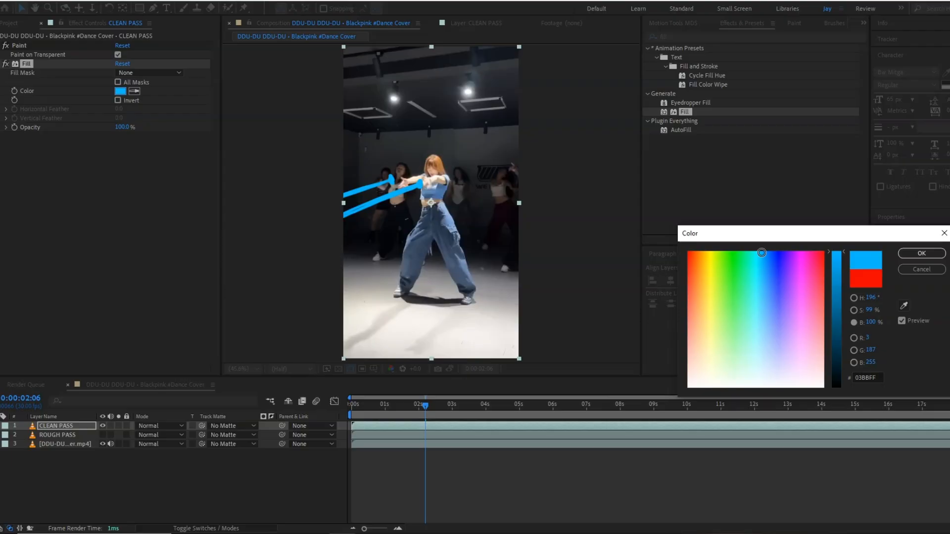
left_click(920, 254)
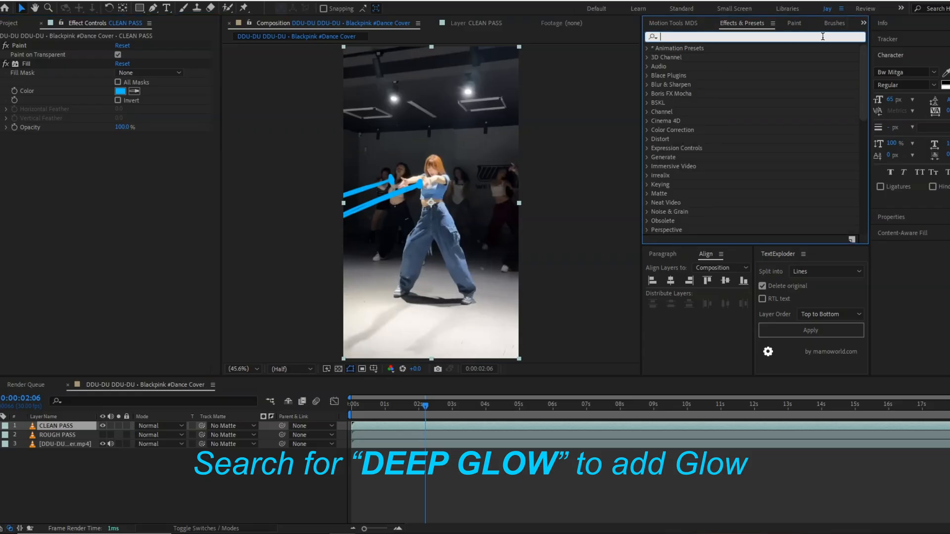
- Find Deep Glow by searching 'dee' and apply it to CLEAN PASS for glowing strokes
type("deep")
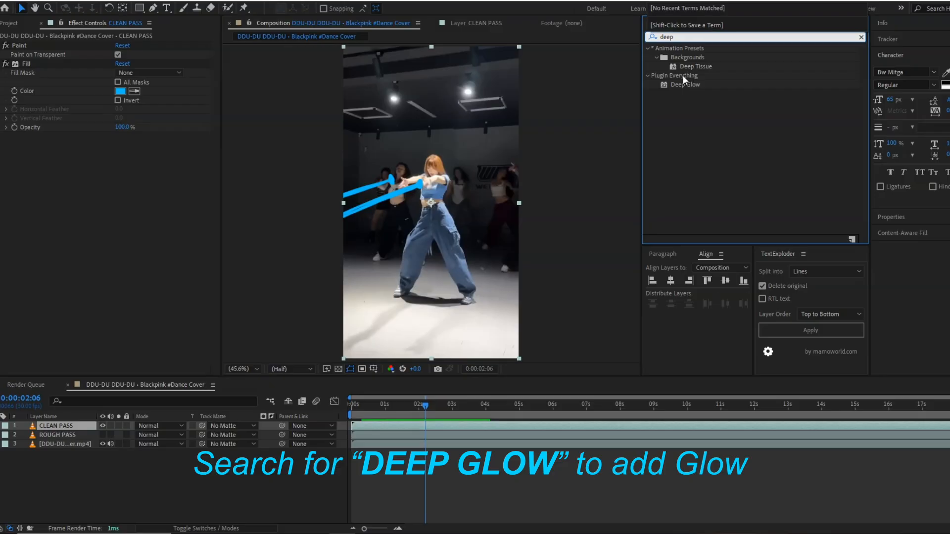
left_click(687, 84)
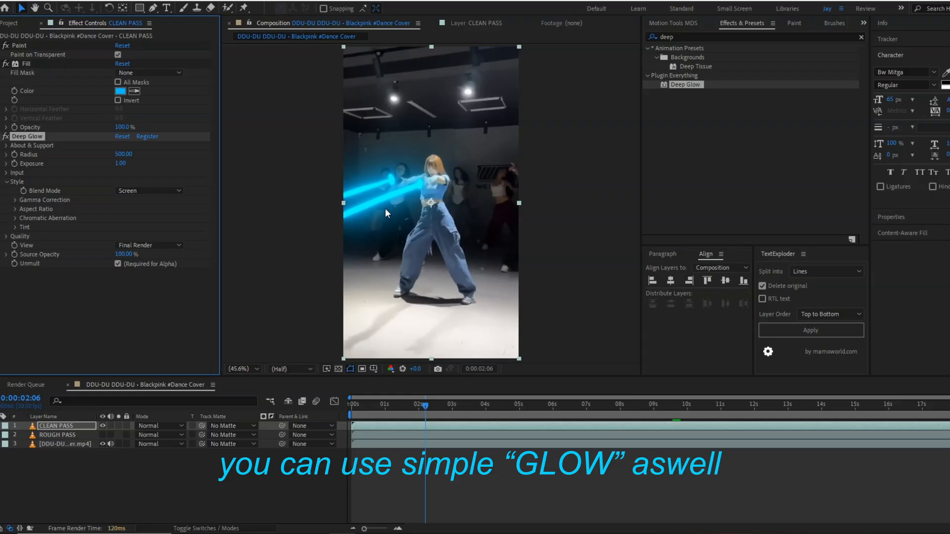
- Lower the Fill colour's saturation to a paler blue 64D5FF for softer glow
left_click(121, 91)
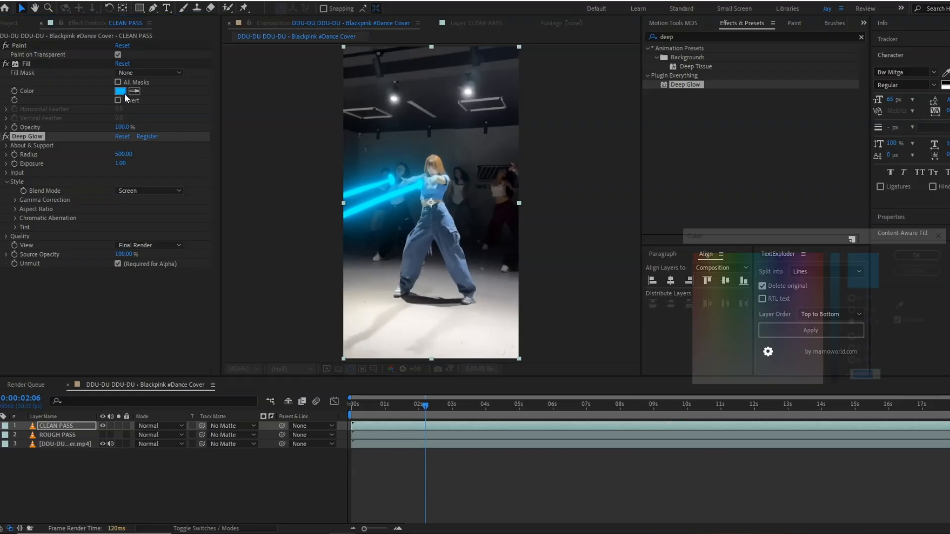
left_click(120, 91)
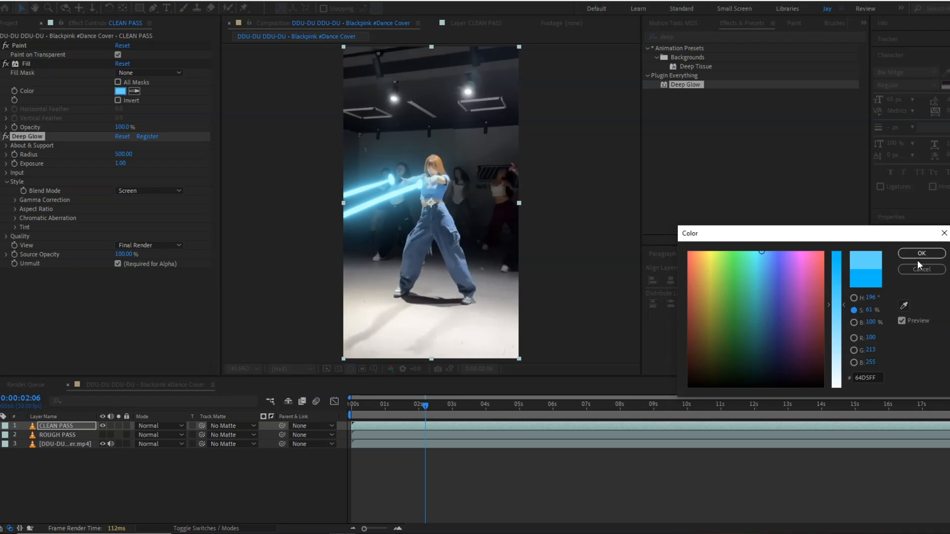
left_click(919, 254)
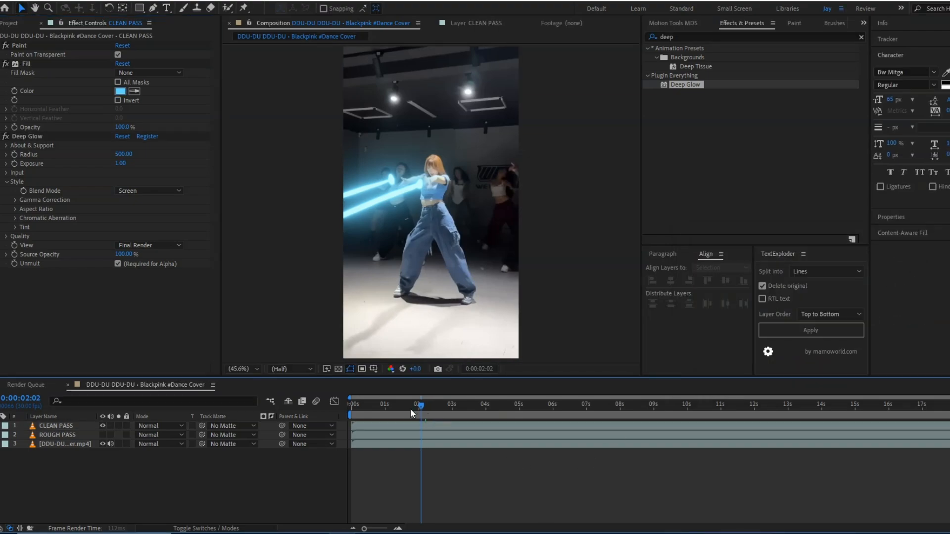
- Add the composition to the Render Queue with Ctrl+M and review its High Quality output module
left_click(454, 404)
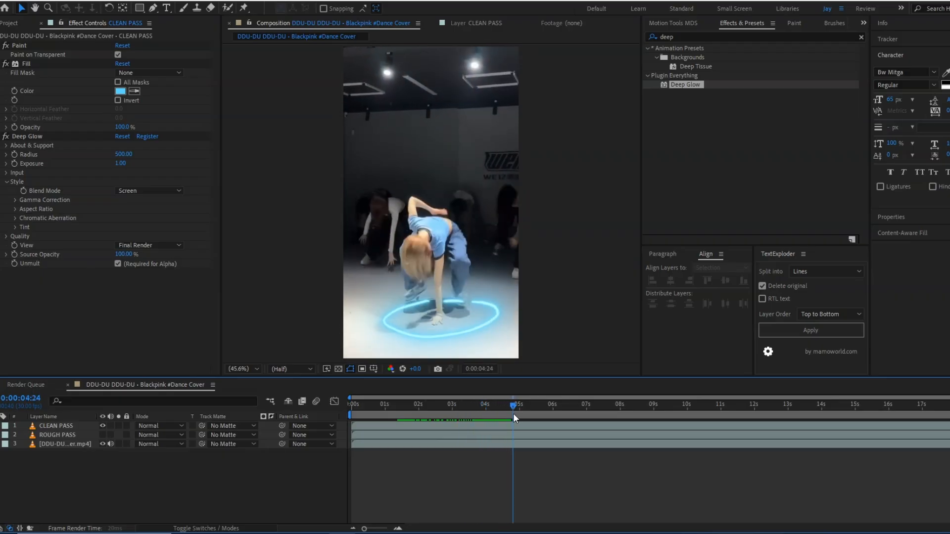
key("ctrl+m")
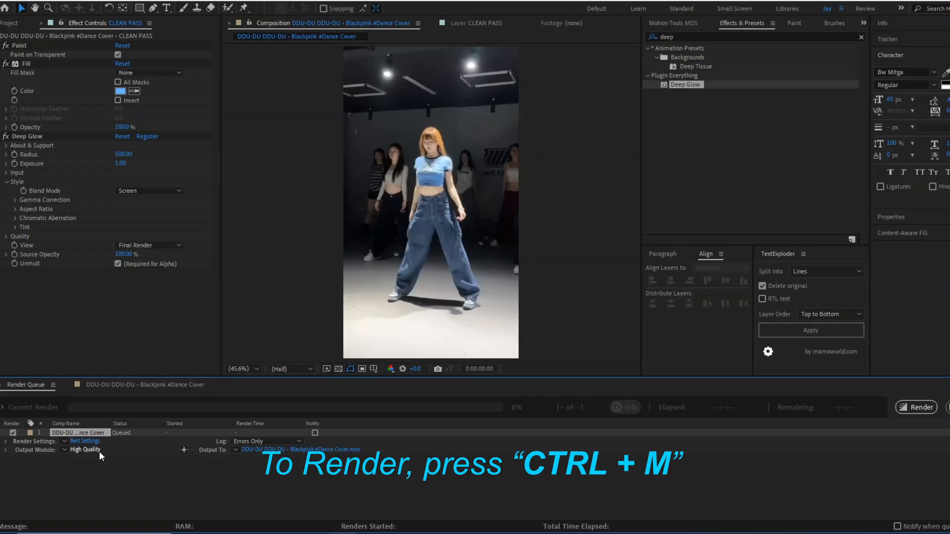
left_click(85, 450)
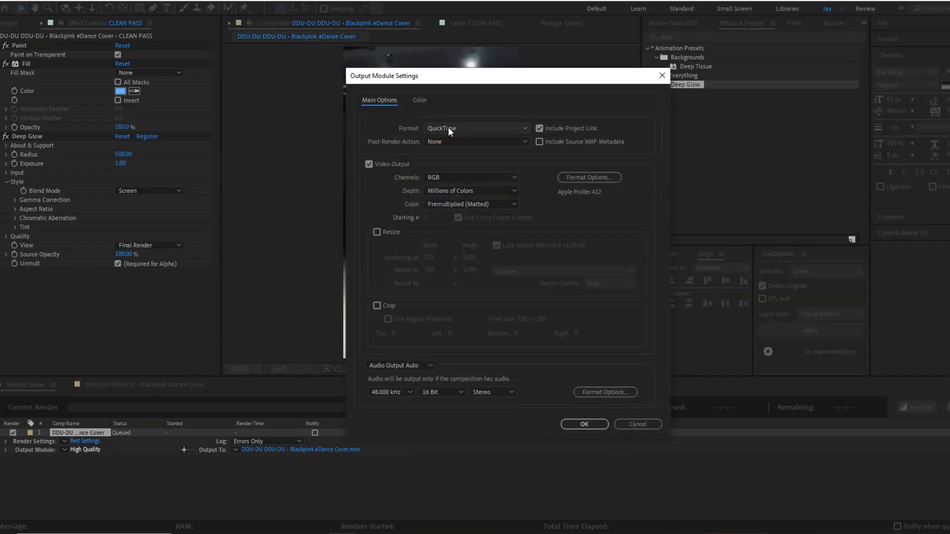
- Set the output format to H.264 (.mp4) and start rendering the composition
left_click(476, 128)
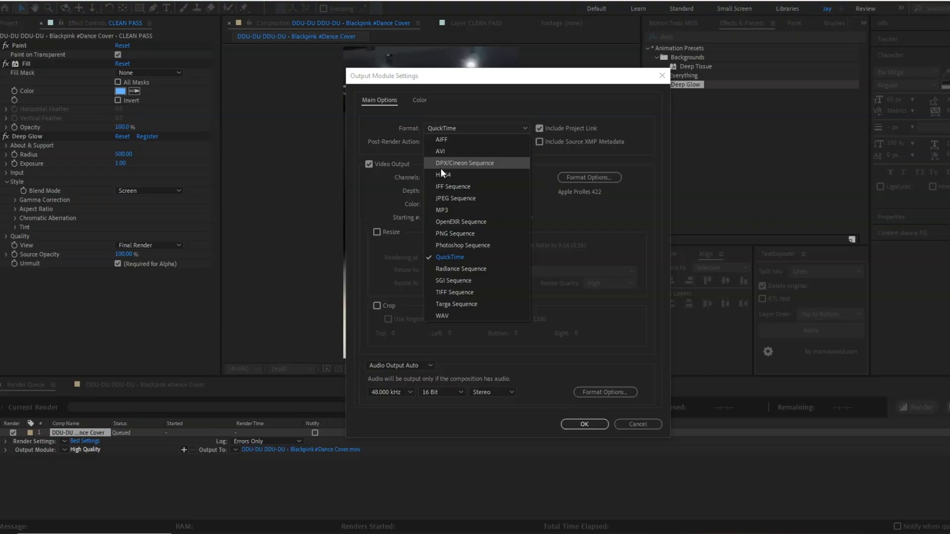
left_click(442, 175)
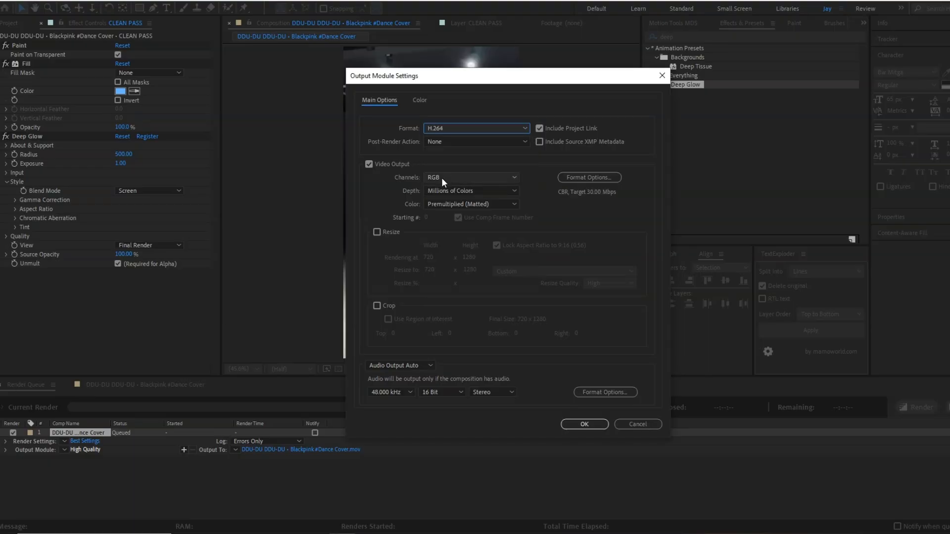
left_click(583, 425)
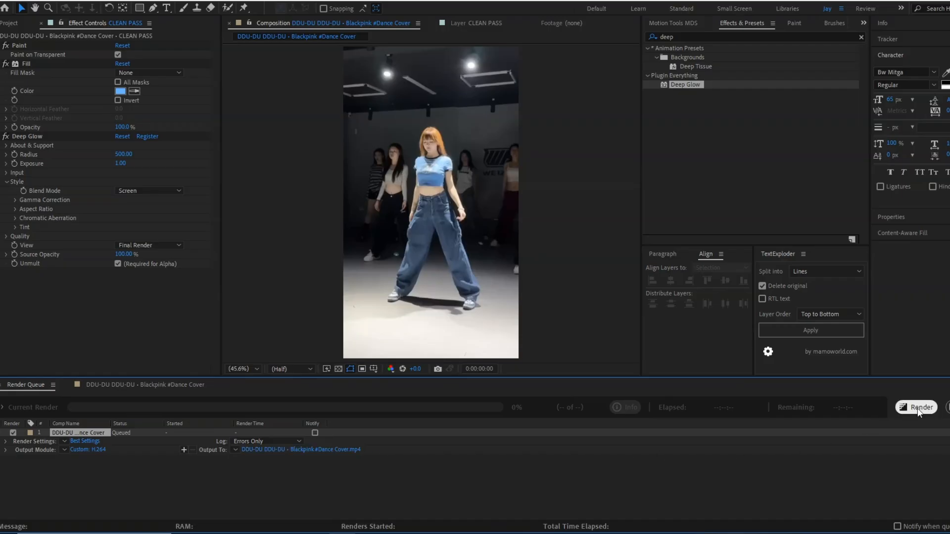
left_click(916, 407)
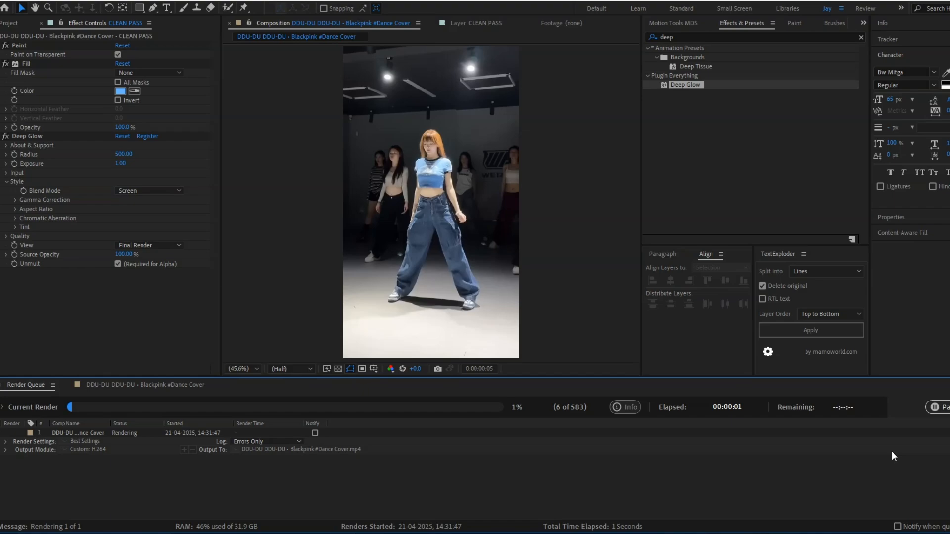